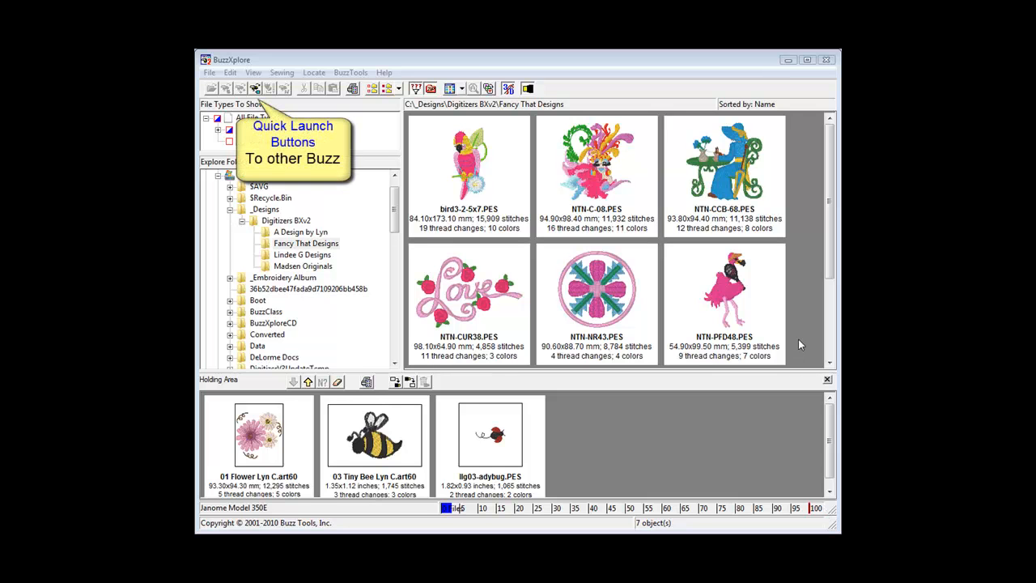
Step: Send the flamingo design NTN-PF048.PES from BuzzXplore into BuzzWord for editing
{"action": "left_click", "coordinate": [723, 291]}
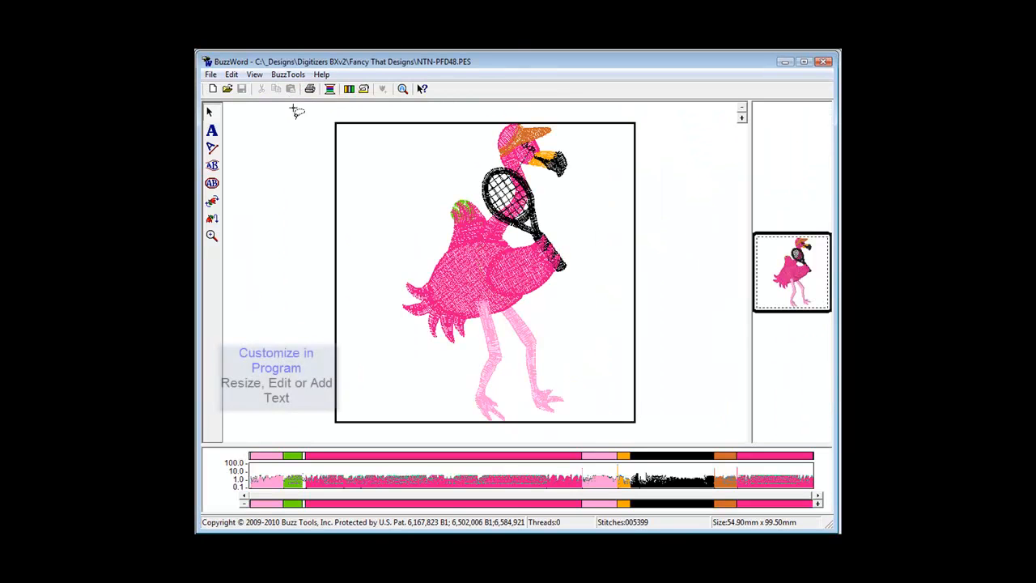
Step: Switch the flamingo to a larger vertical hoop via Hoop Properties
{"action": "left_click", "coordinate": [254, 74]}
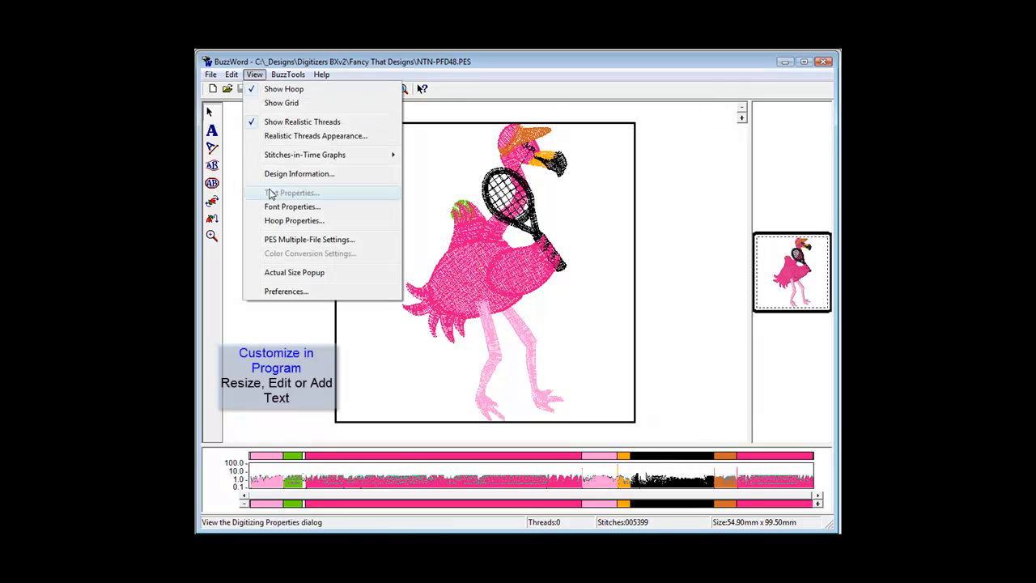
{"action": "left_click", "coordinate": [295, 220]}
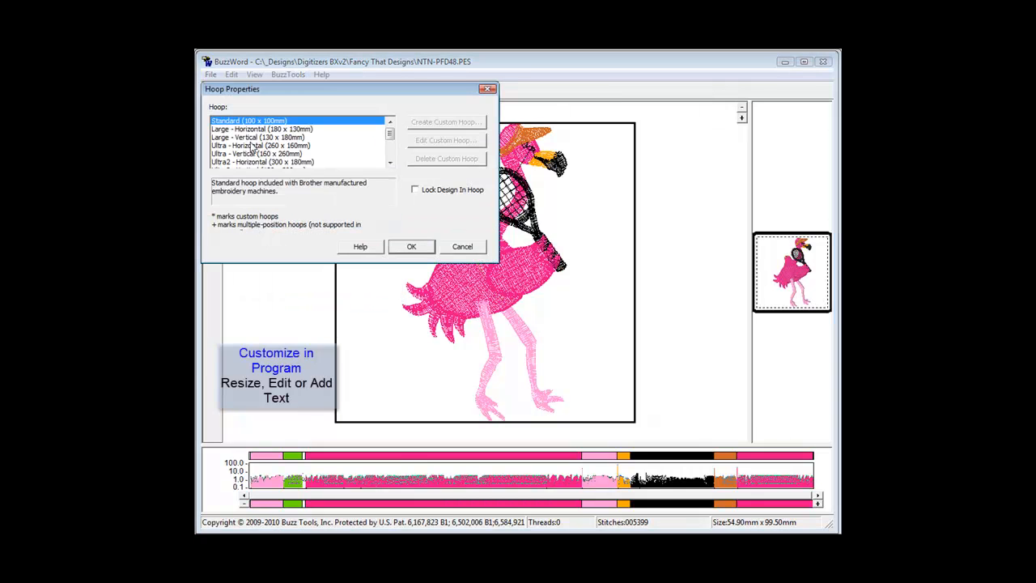
{"action": "left_click", "coordinate": [411, 246]}
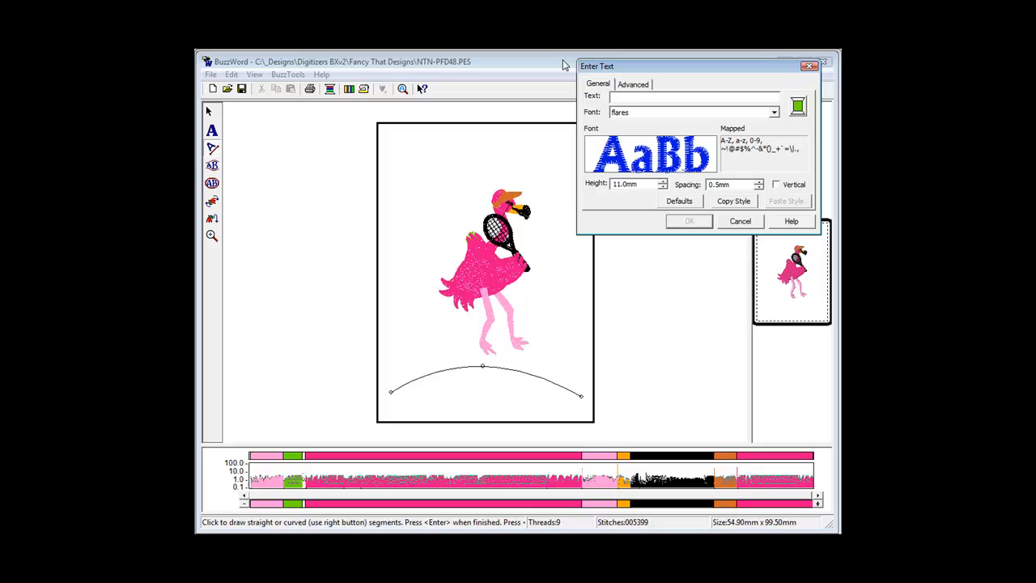
Step: Place the lettering 'Tennis anyone?' on the arc and review its Advanced text properties
{"action": "type", "text": "Tennis A"}
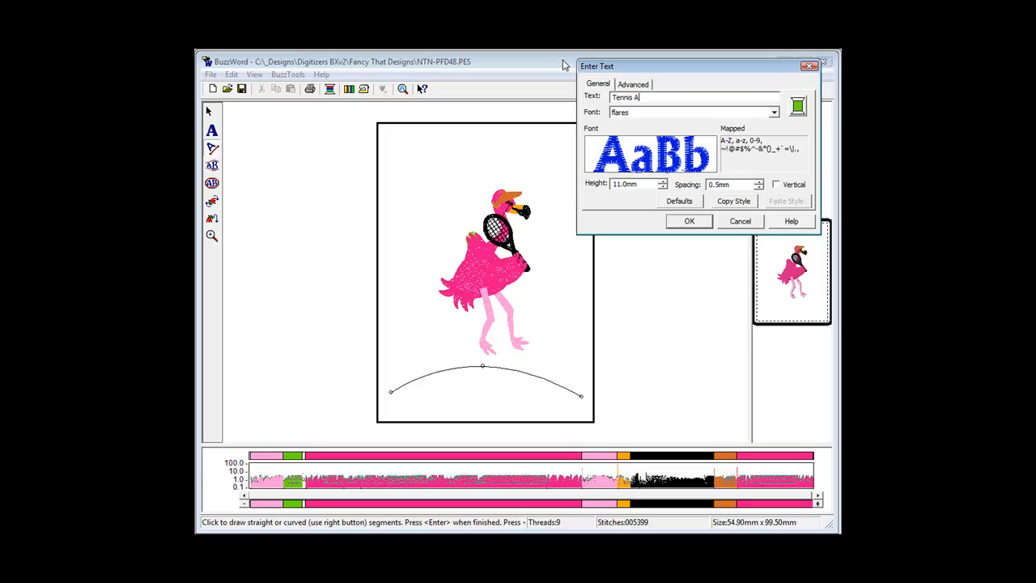
{"action": "type", "text": "nyone?"}
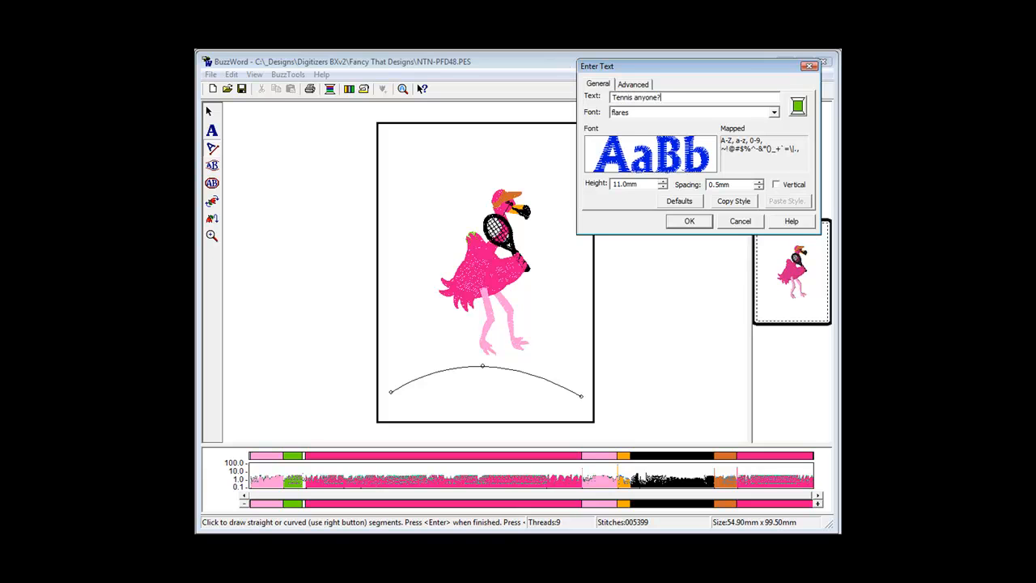
{"action": "left_click", "coordinate": [690, 220]}
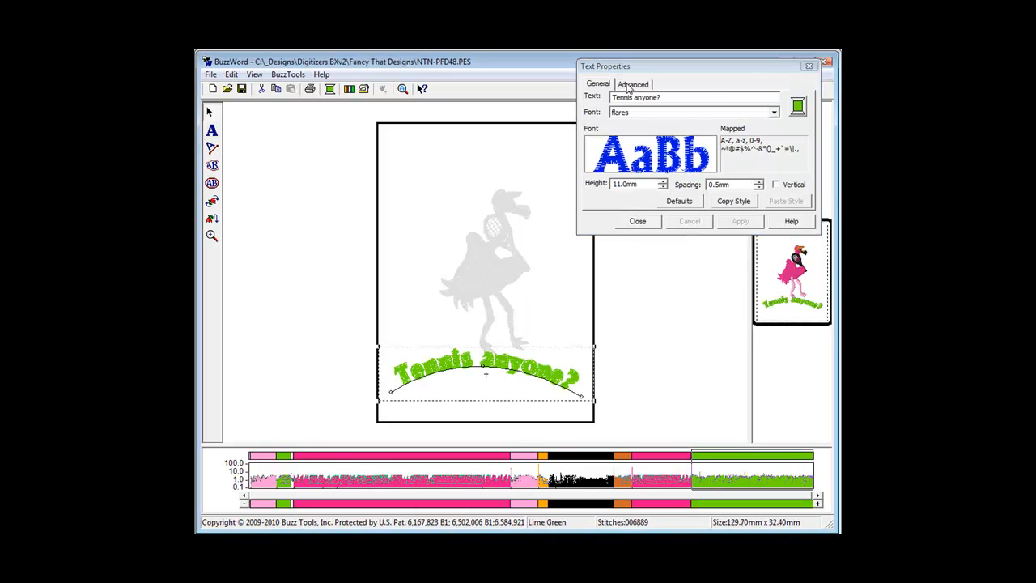
{"action": "left_click", "coordinate": [633, 84]}
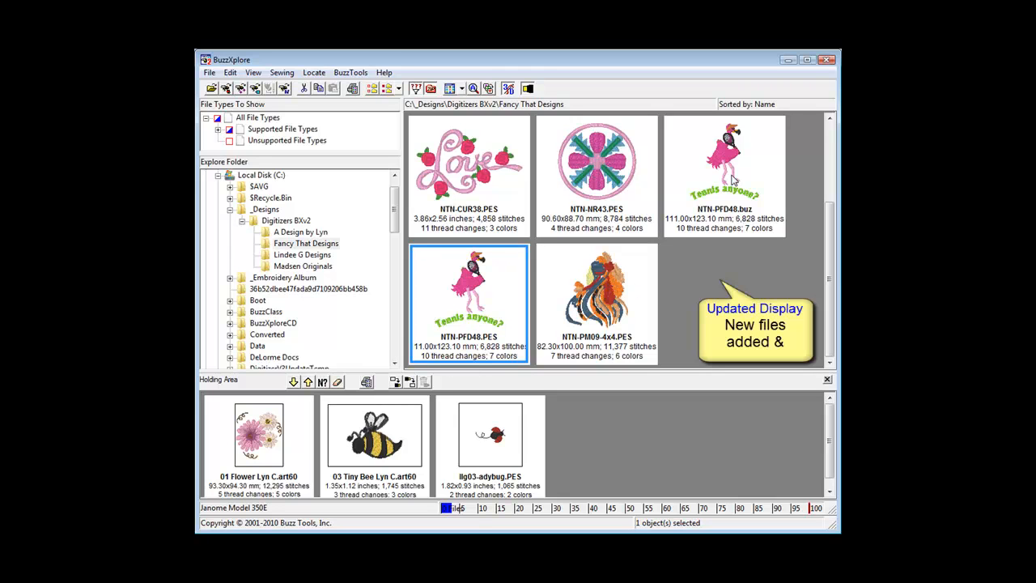
Step: Load NTN-PF048.buz from BuzzXplore back into BuzzWord
{"action": "left_click", "coordinate": [723, 170]}
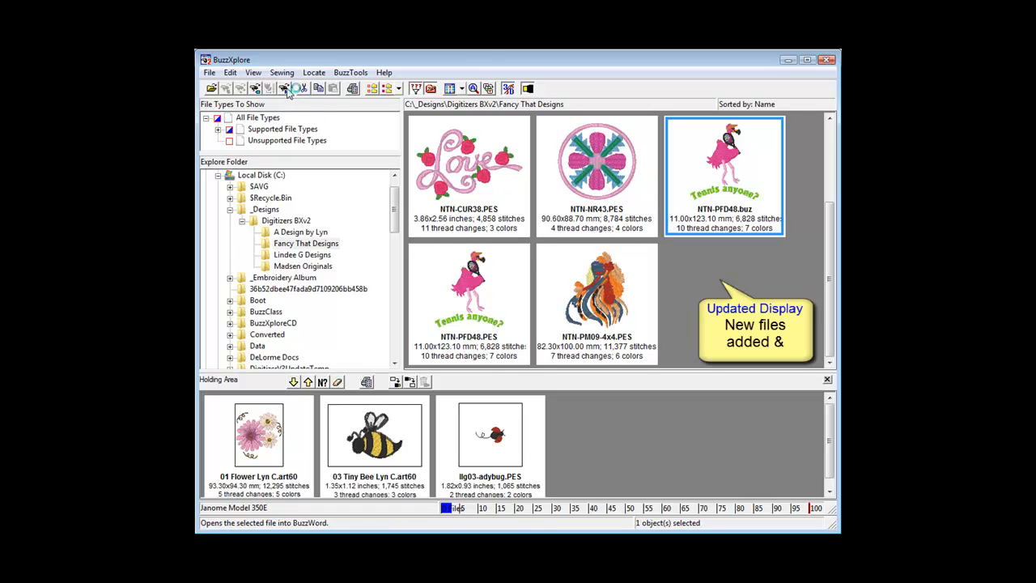
{"action": "double_click", "coordinate": [723, 170]}
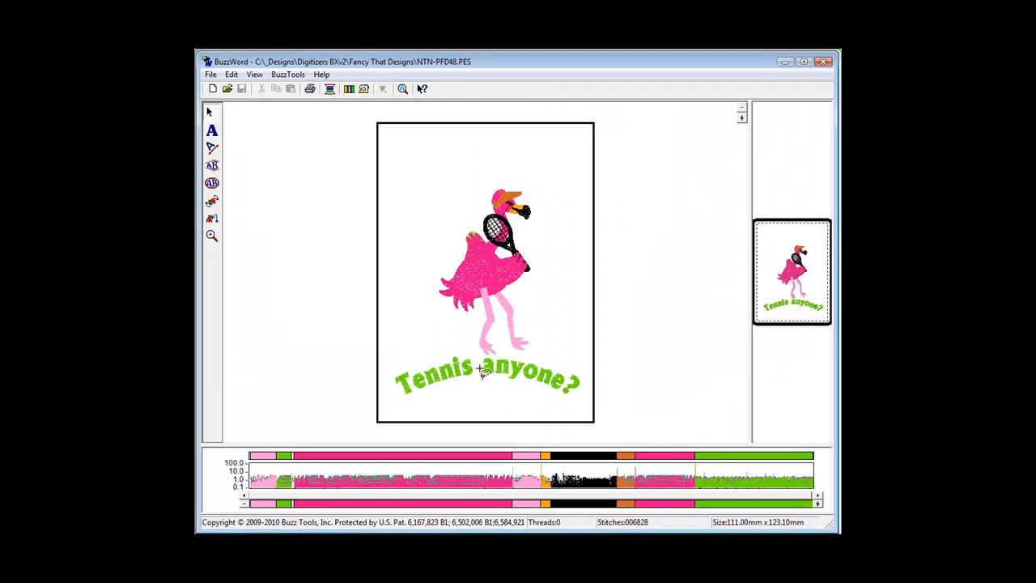
Step: Drag the 'Tennis anyone?' arc above the flamingo's head and begin Save As
{"action": "left_click", "coordinate": [485, 381]}
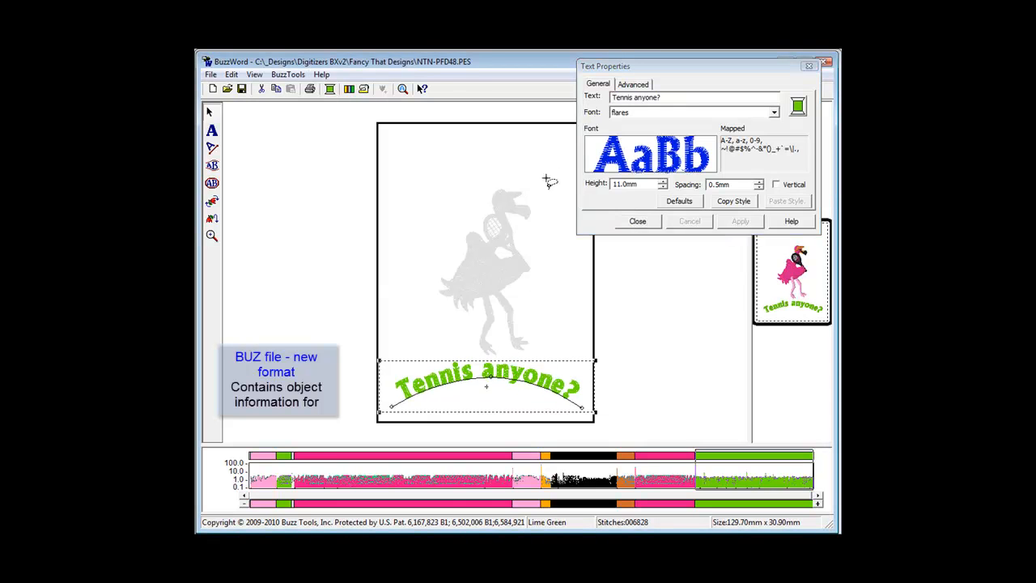
{"action": "left_click_drag", "start_coordinate": [485, 386], "coordinate": [476, 251]}
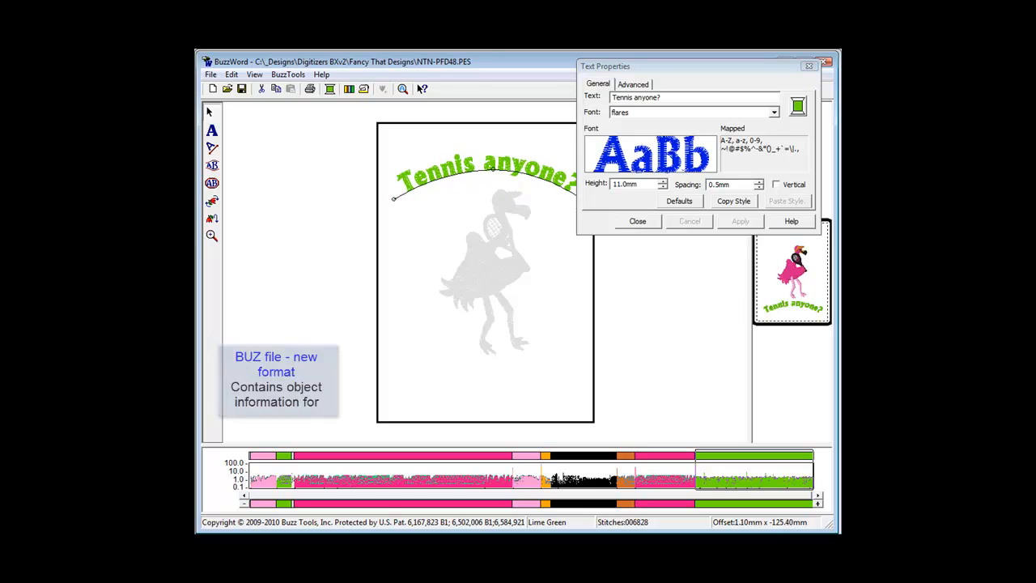
{"action": "left_click", "coordinate": [211, 74]}
{"action": "type", "text": "T"}
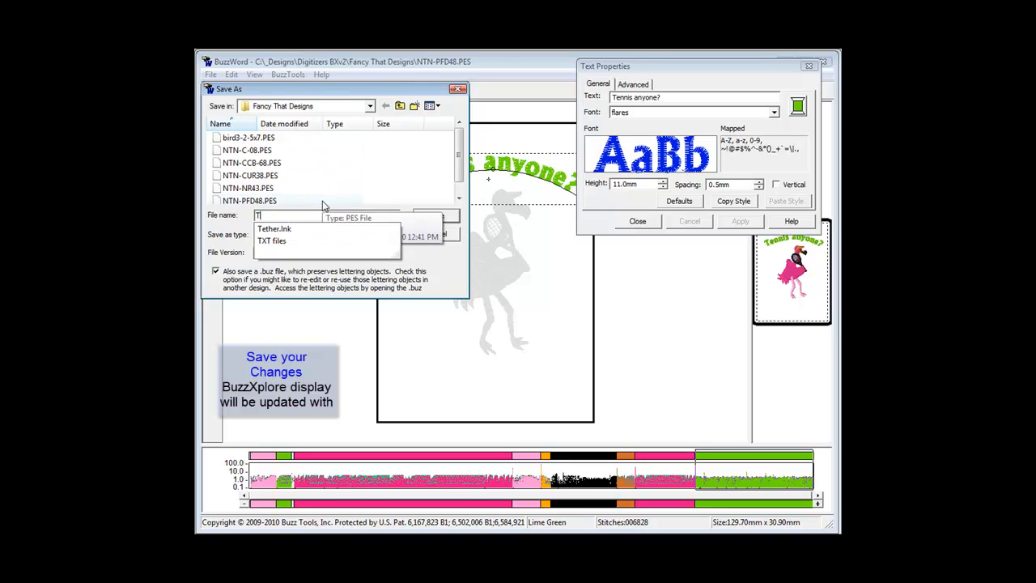
Step: Save as 'Tennis top' and view Tennis top.buz and Tennis top.pes in BuzzXplore
{"action": "type", "text": "ennis"}
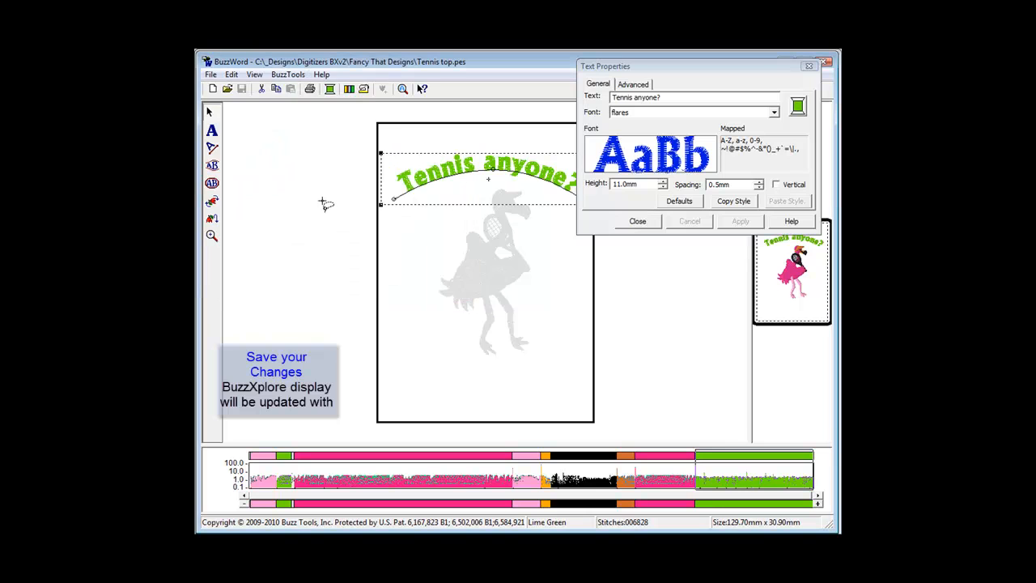
{"action": "mouse_move", "coordinate": [274, 106]}
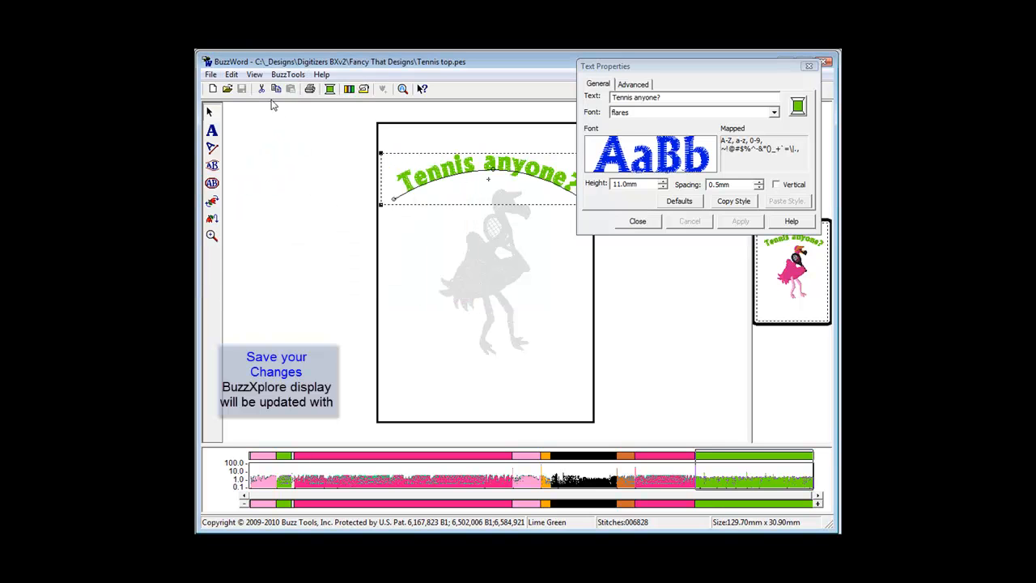
{"action": "left_click", "coordinate": [210, 75]}
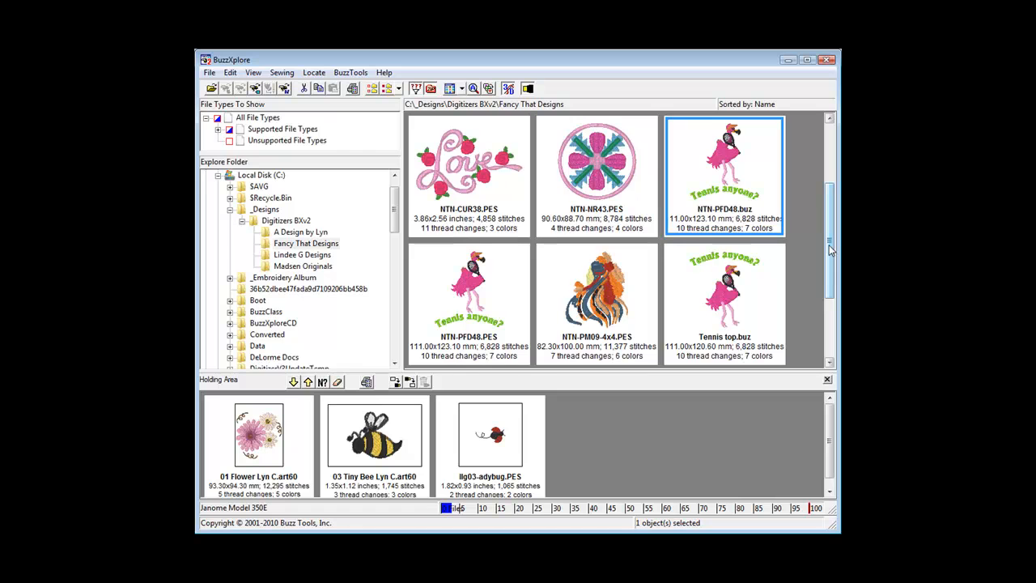
{"action": "scroll", "scroll_direction": "down", "scroll_amount": 3}
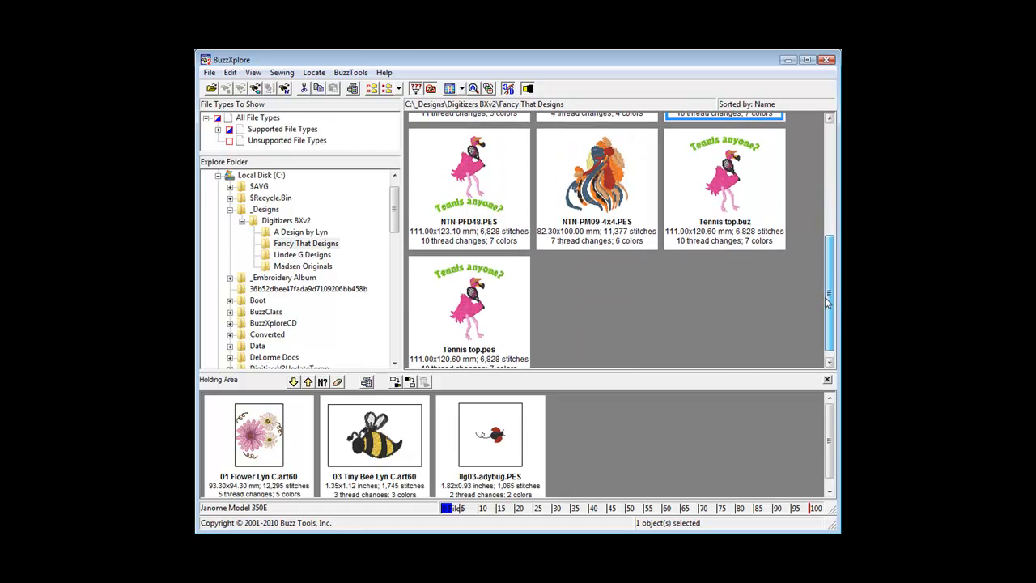